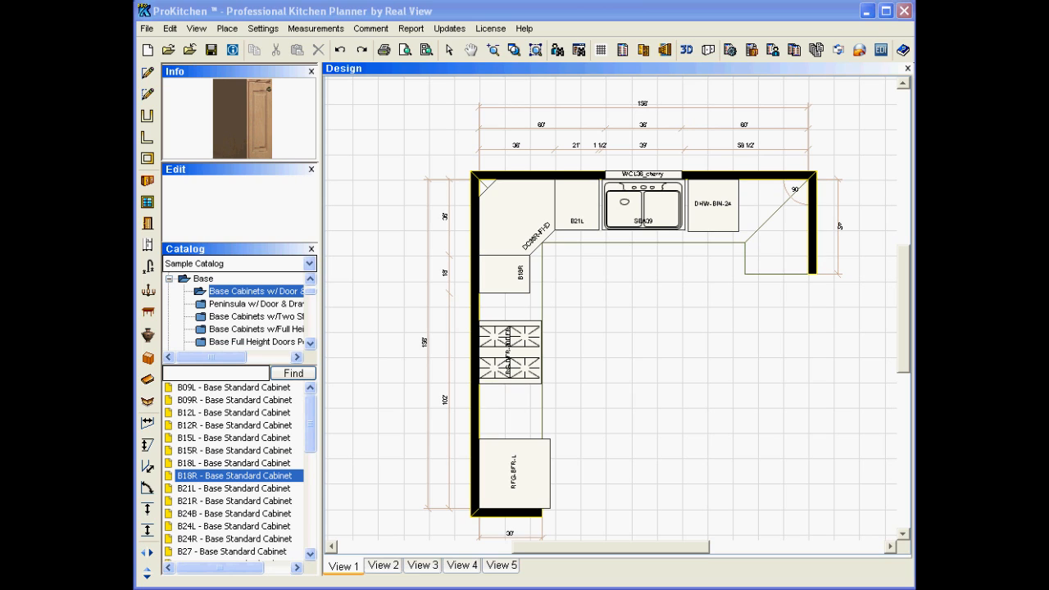
{"action": "mouse_move", "coordinate": [754, 437]}
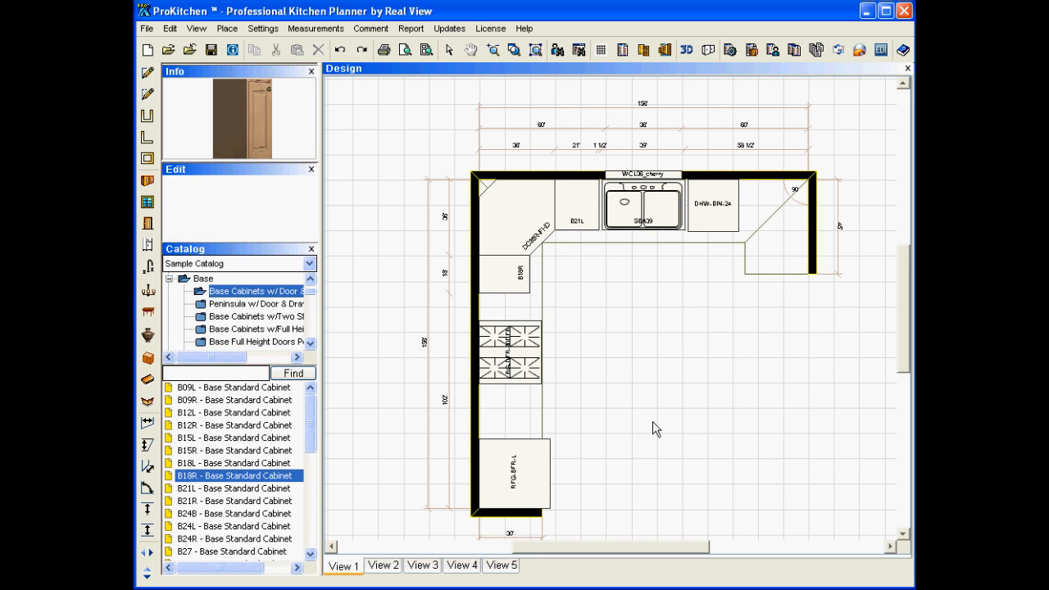
- Relocate the B18R cabinet onto the open floor with Move, then return it to its wall spot
{"action": "right_click", "coordinate": [503, 280]}
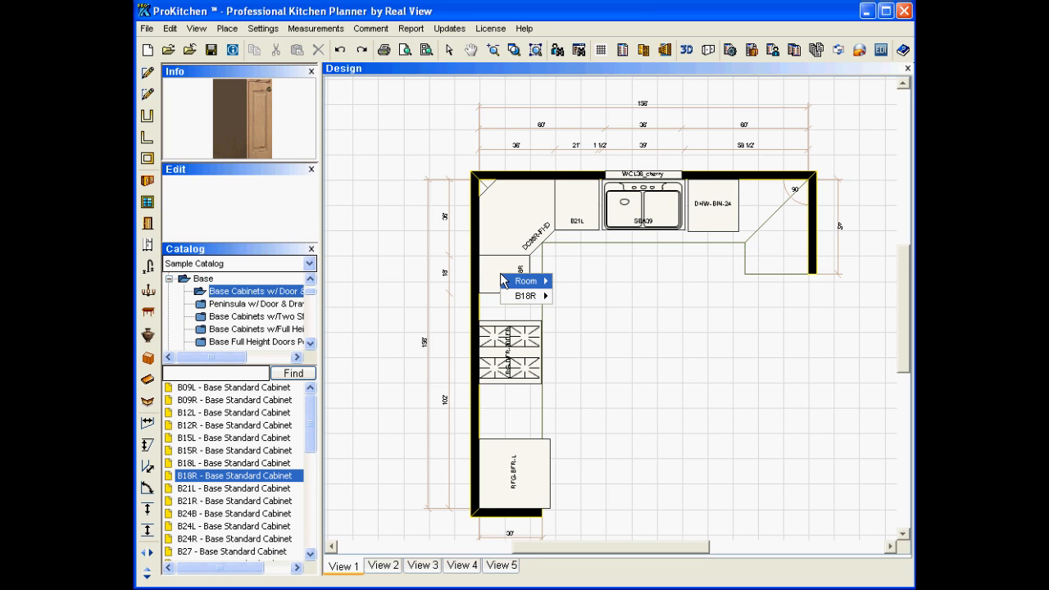
{"action": "mouse_move", "coordinate": [512, 289]}
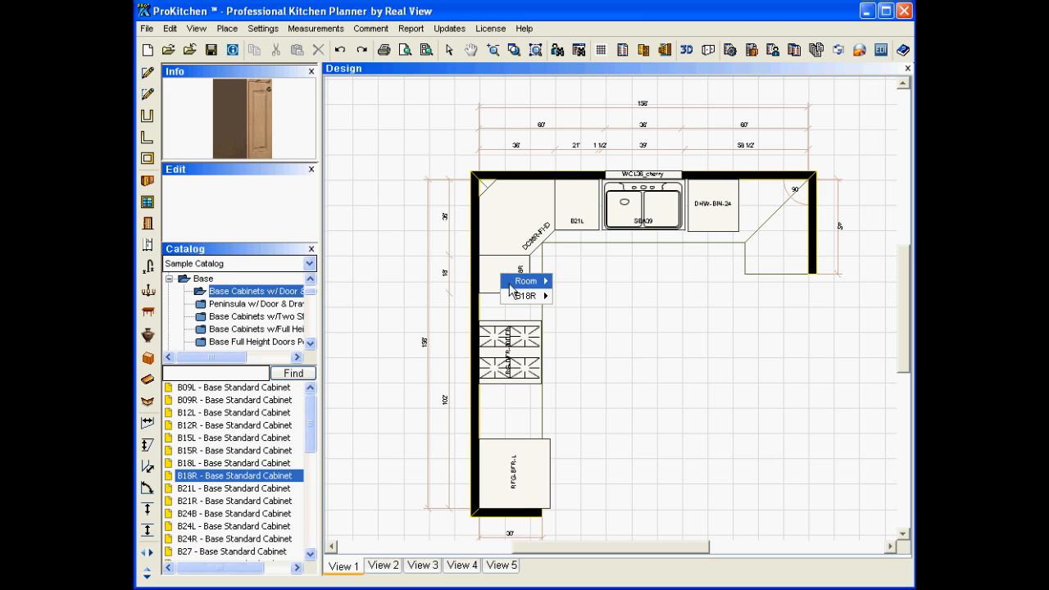
{"action": "mouse_move", "coordinate": [525, 296]}
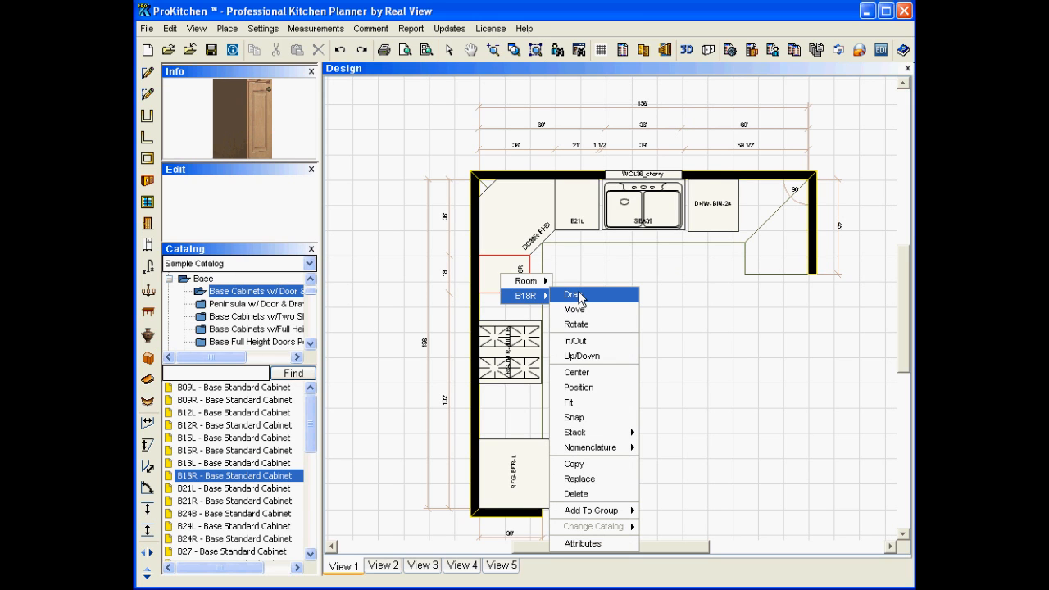
{"action": "mouse_move", "coordinate": [580, 309]}
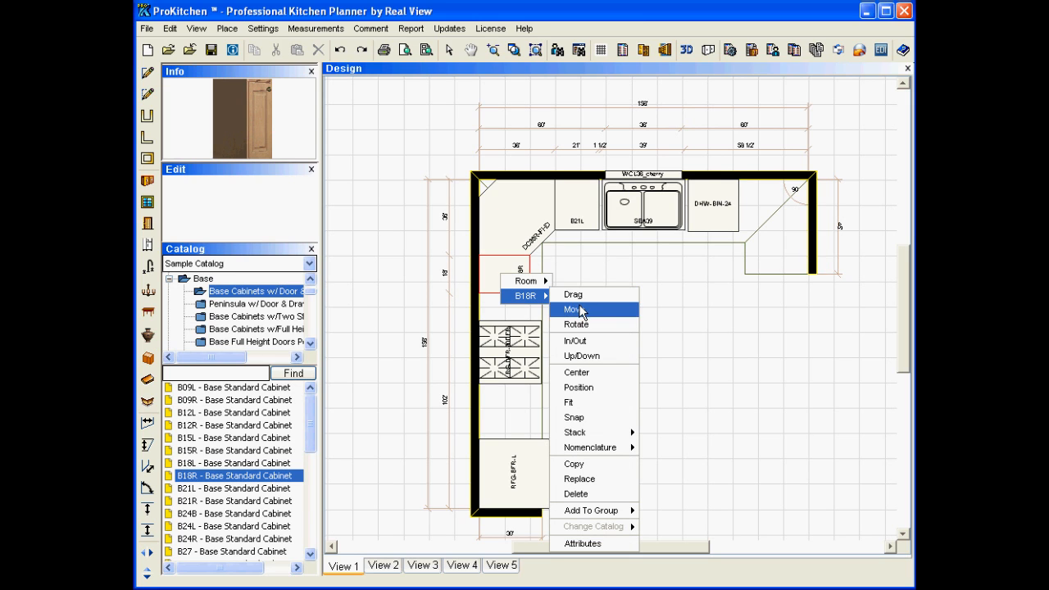
{"action": "left_click", "coordinate": [573, 308]}
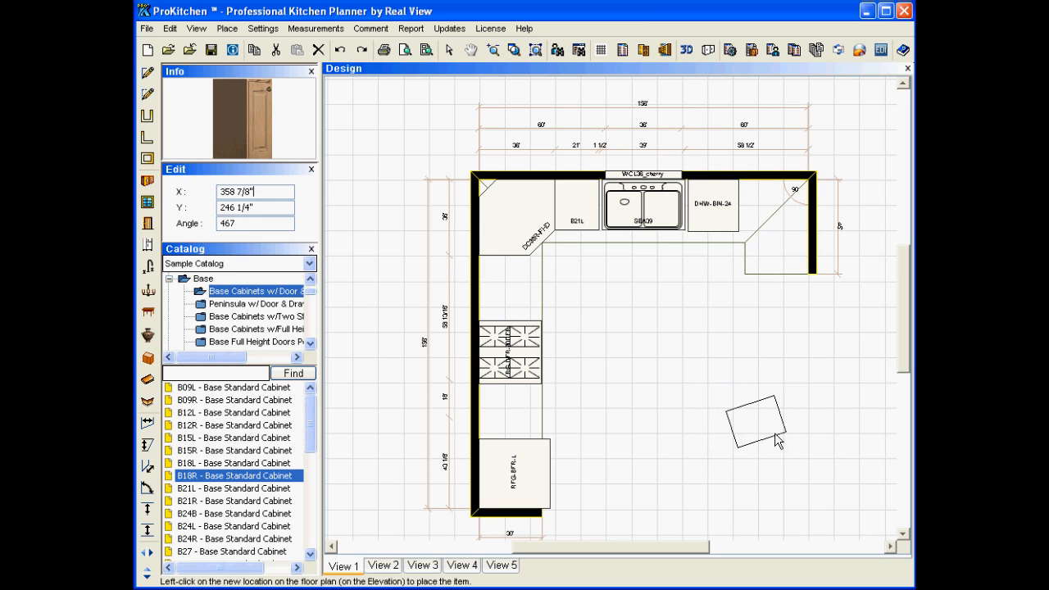
{"action": "left_click", "coordinate": [776, 437]}
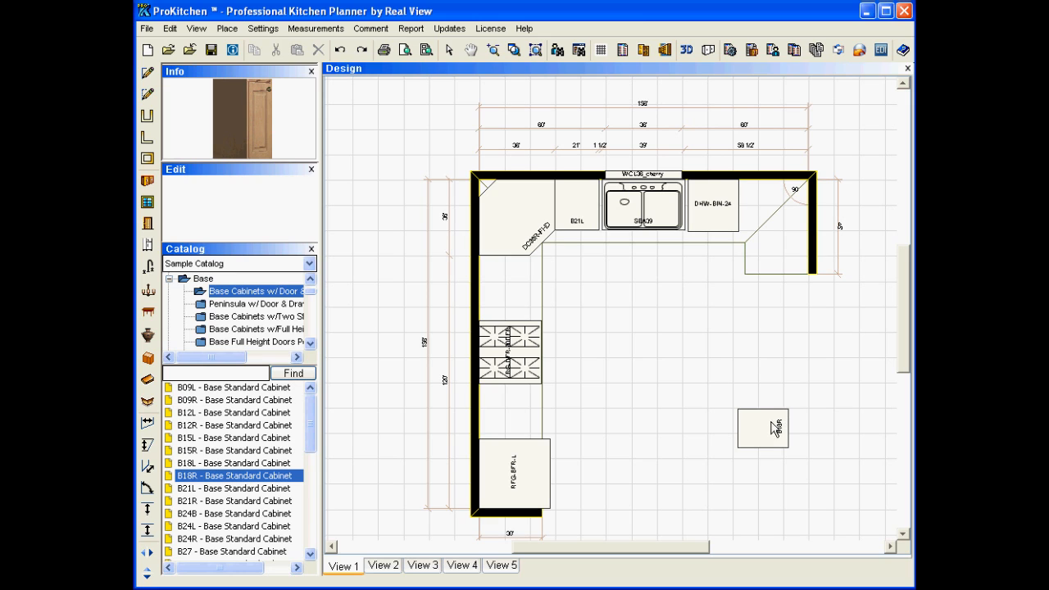
{"action": "right_click", "coordinate": [764, 429]}
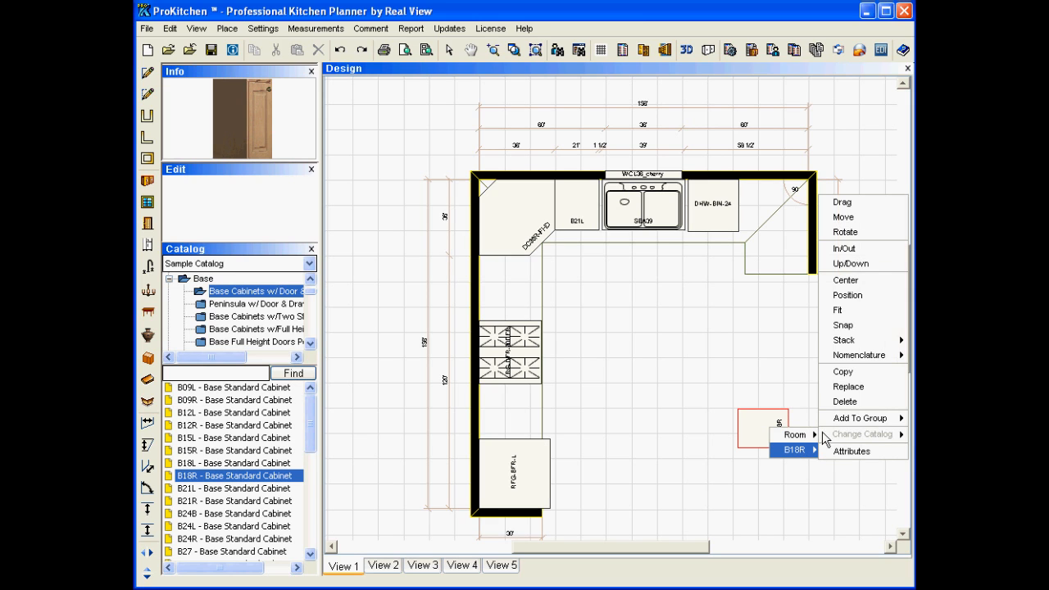
{"action": "mouse_move", "coordinate": [858, 216]}
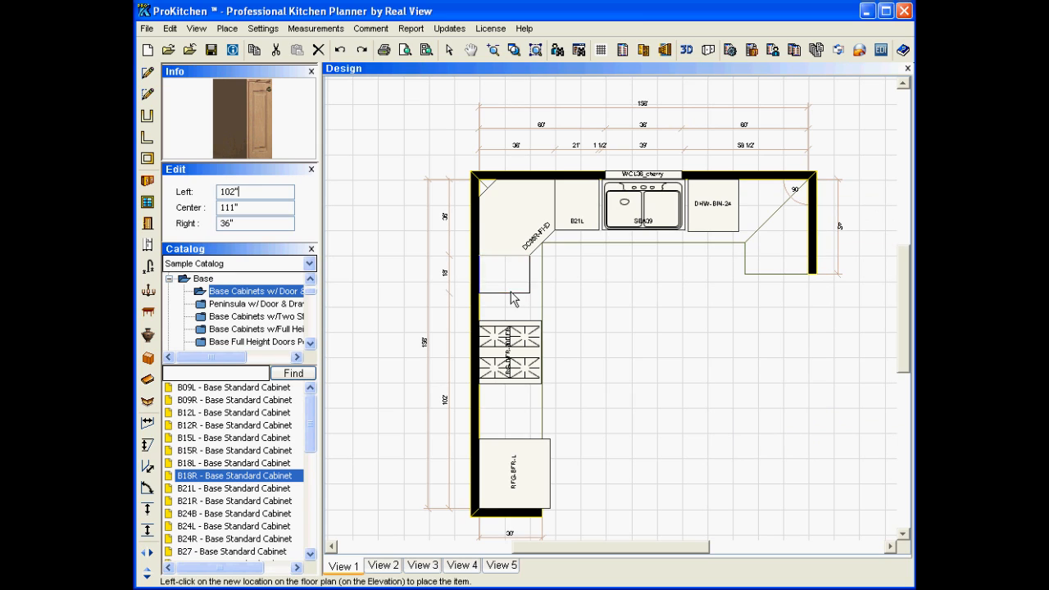
{"action": "left_click", "coordinate": [505, 276]}
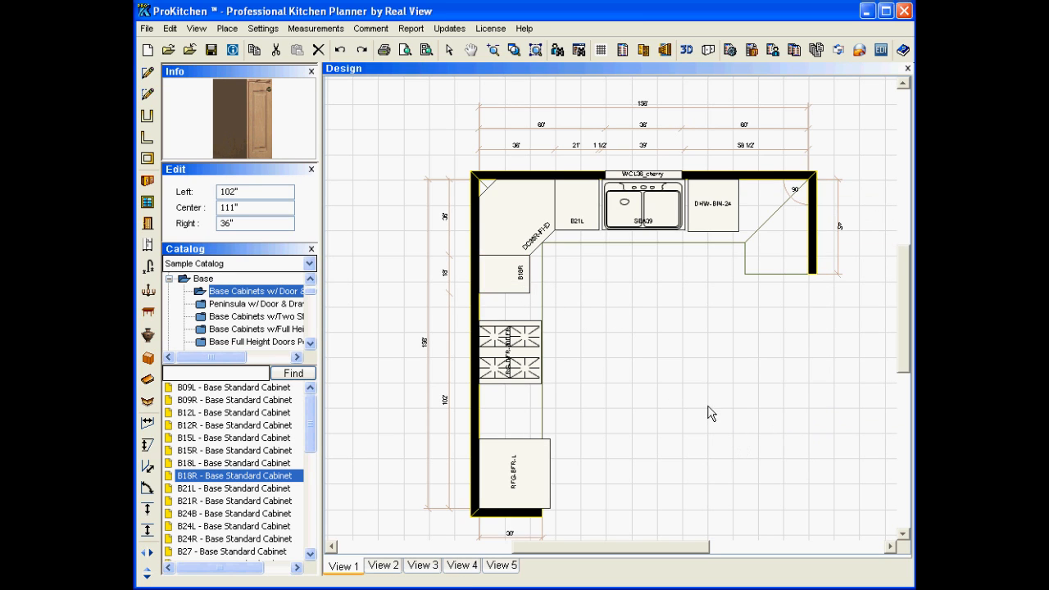
{"action": "mouse_move", "coordinate": [560, 304]}
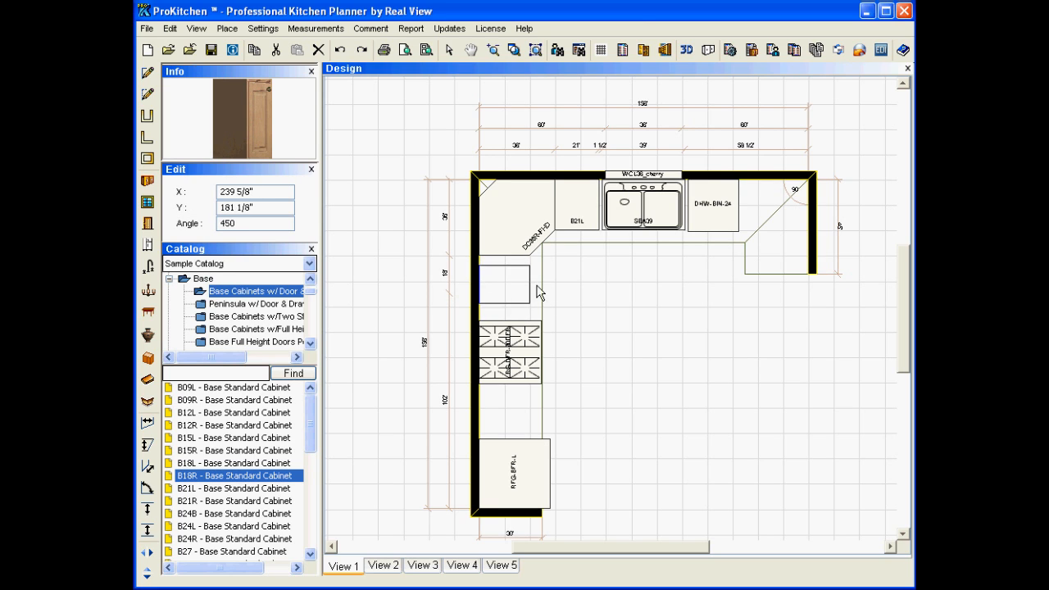
- Drag the B18R cabinet away from the range wall and drop it mid-floor
{"action": "left_click_drag", "start_coordinate": [508, 291], "coordinate": [664, 369]}
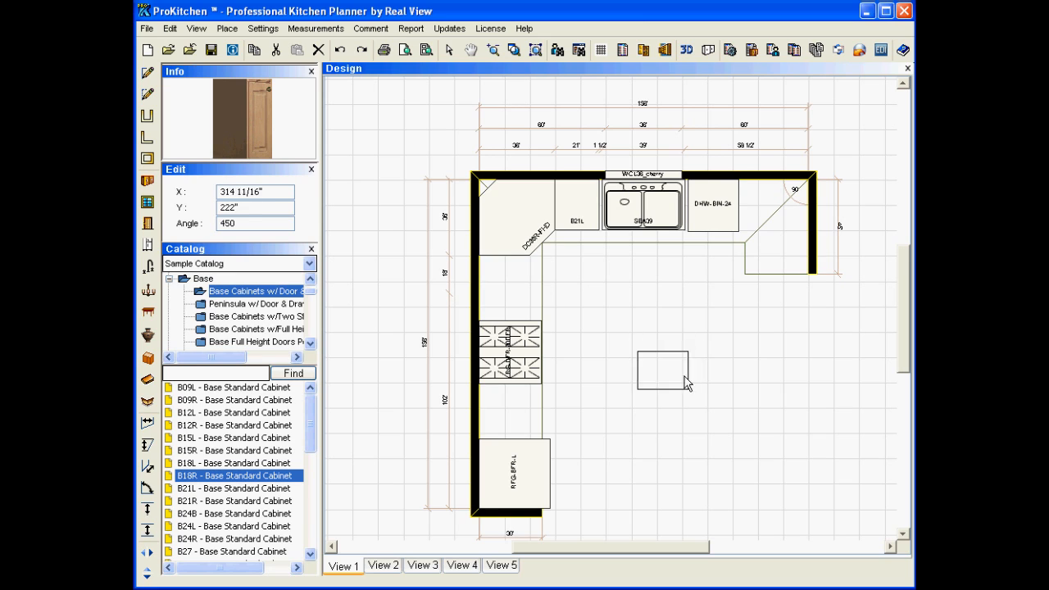
{"action": "left_click_drag", "start_coordinate": [664, 367], "coordinate": [708, 392]}
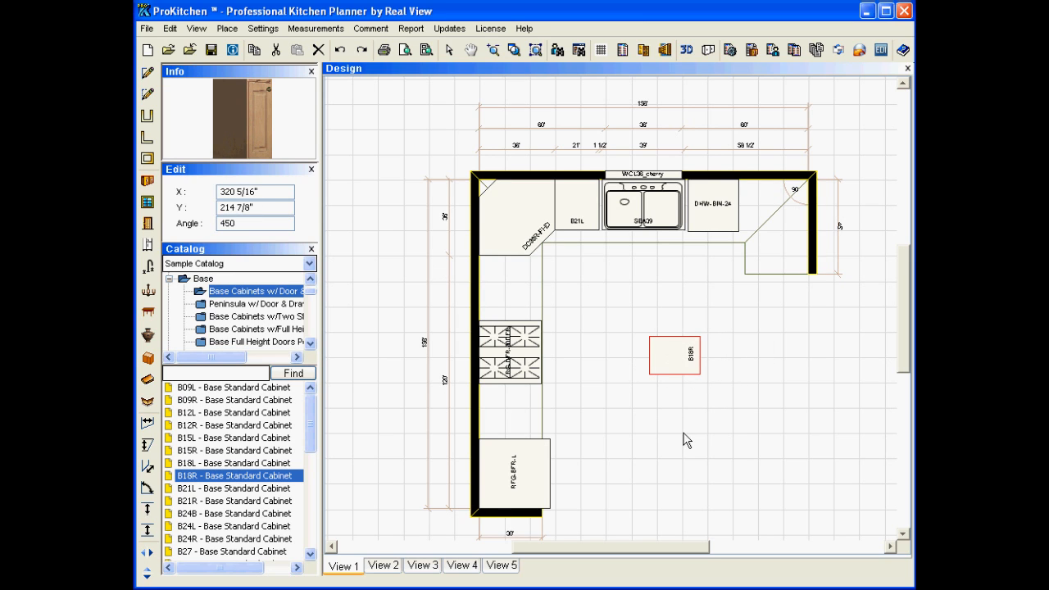
{"action": "mouse_move", "coordinate": [687, 471]}
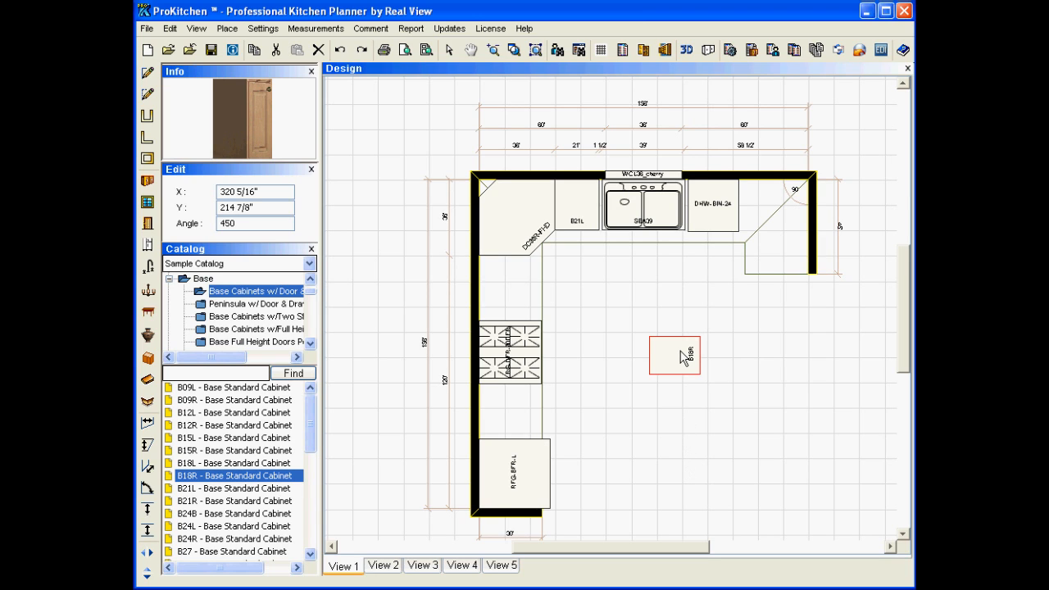
{"action": "mouse_move", "coordinate": [678, 366]}
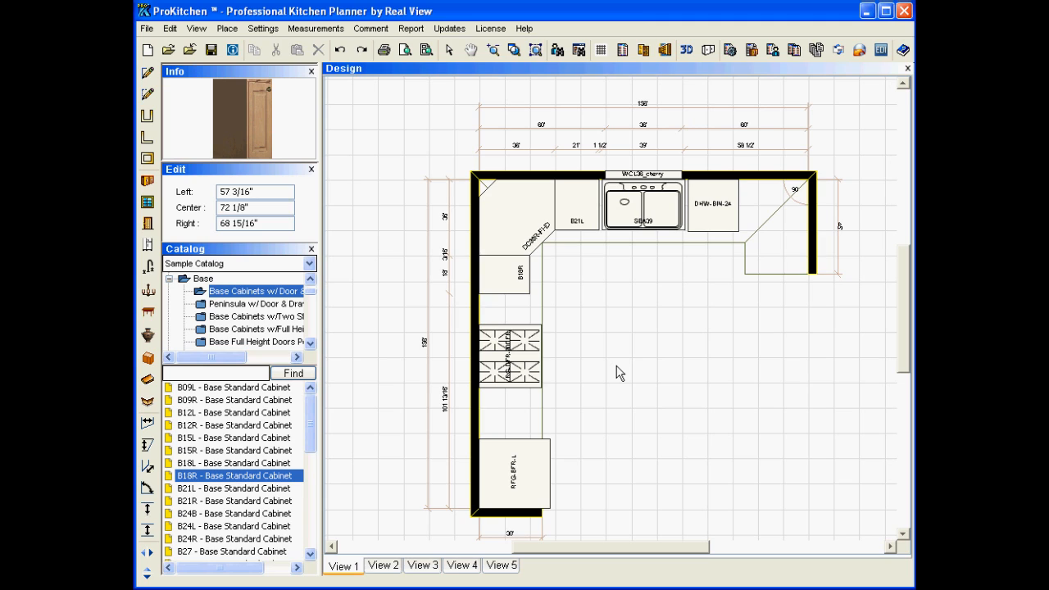
{"action": "mouse_move", "coordinate": [544, 301]}
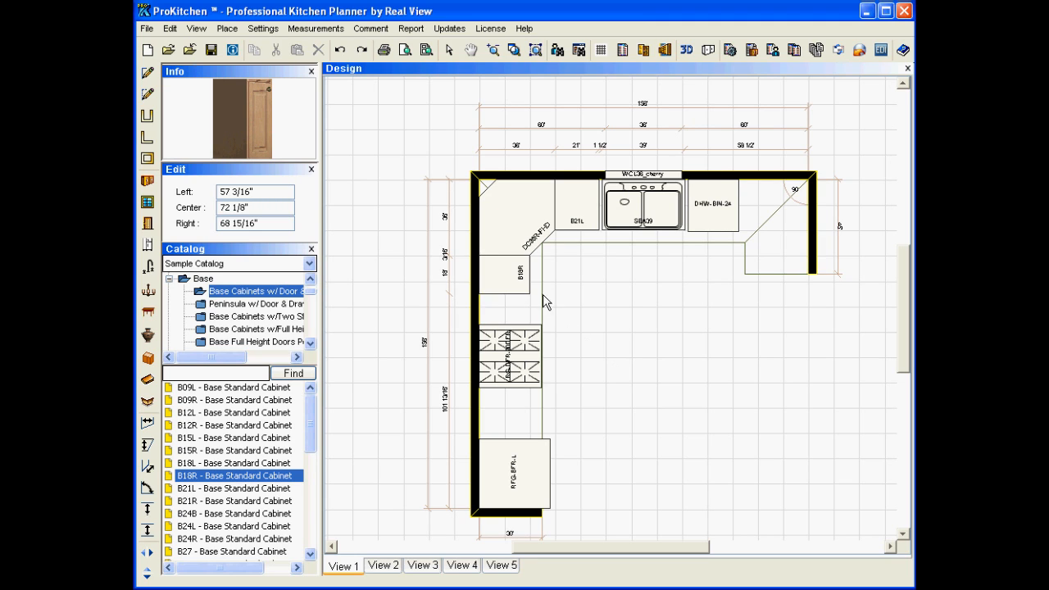
{"action": "mouse_move", "coordinate": [571, 314]}
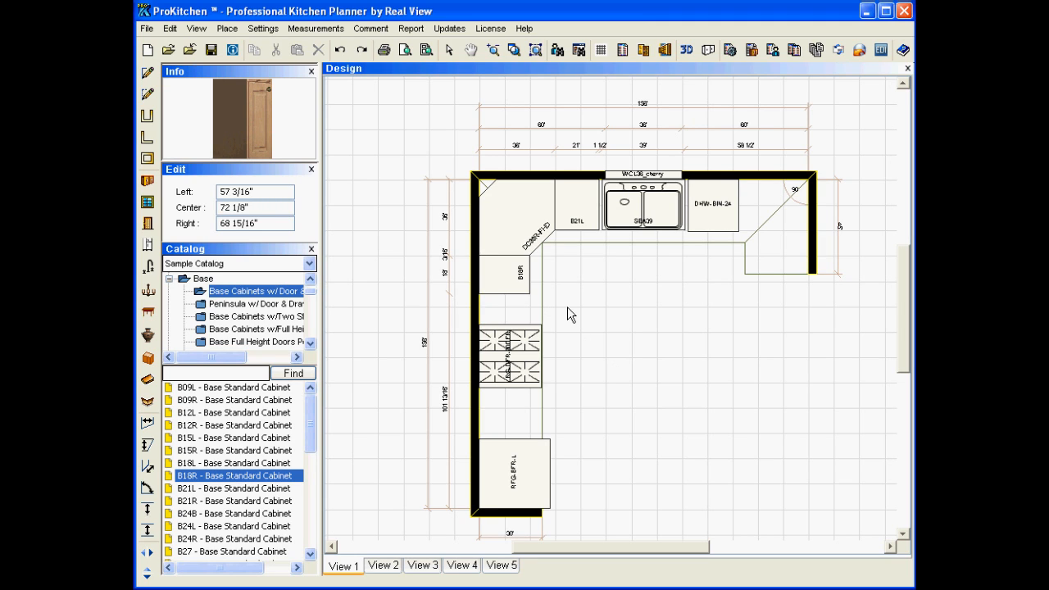